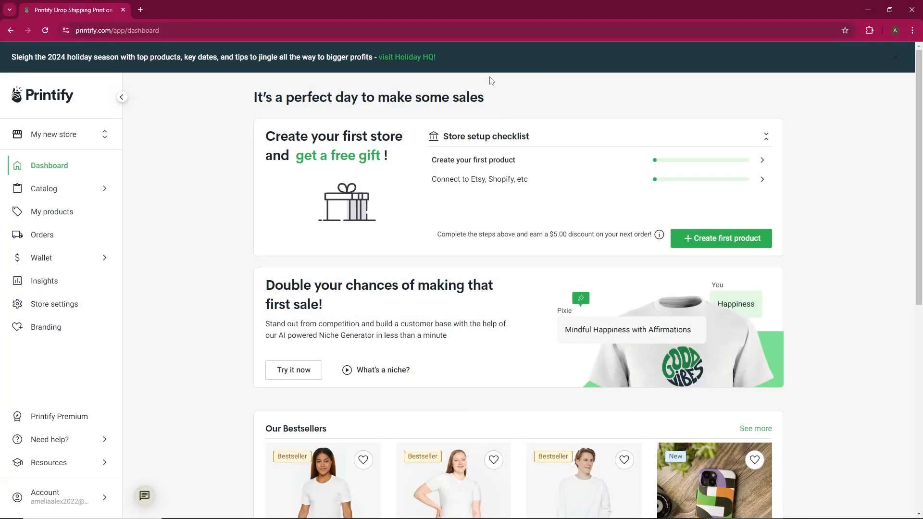
{"action": "mouse_move", "coordinate": [264, 198]}
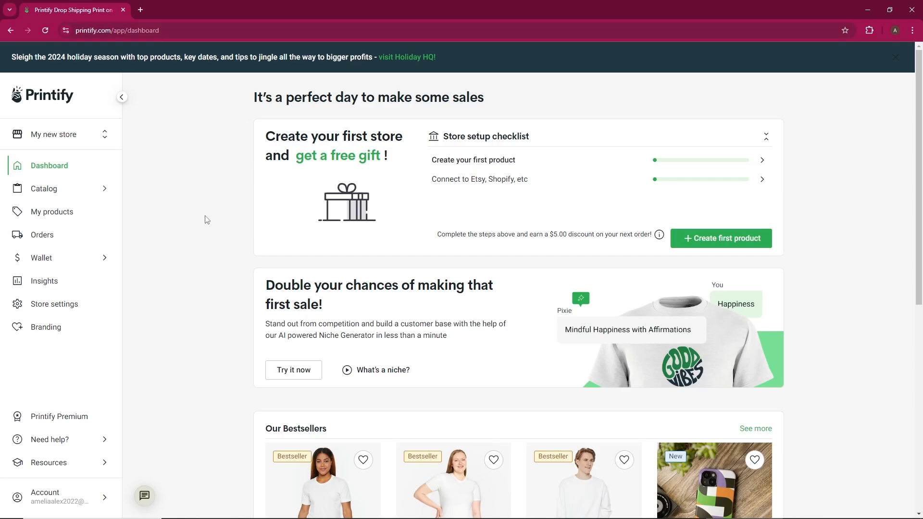
{"action": "mouse_move", "coordinate": [157, 200]}
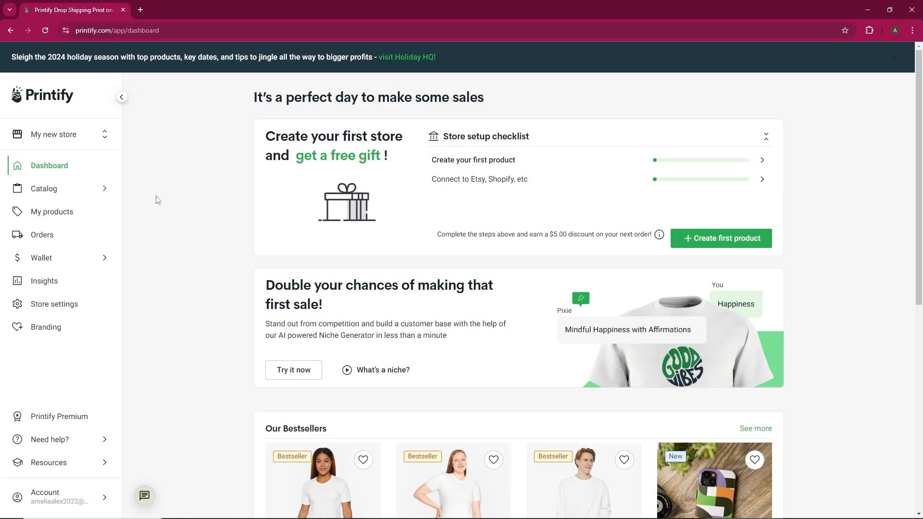
Scroll the dashboard down to the Our Bestsellers section.
{"action": "scroll", "scroll_direction": "down", "scroll_amount": 3}
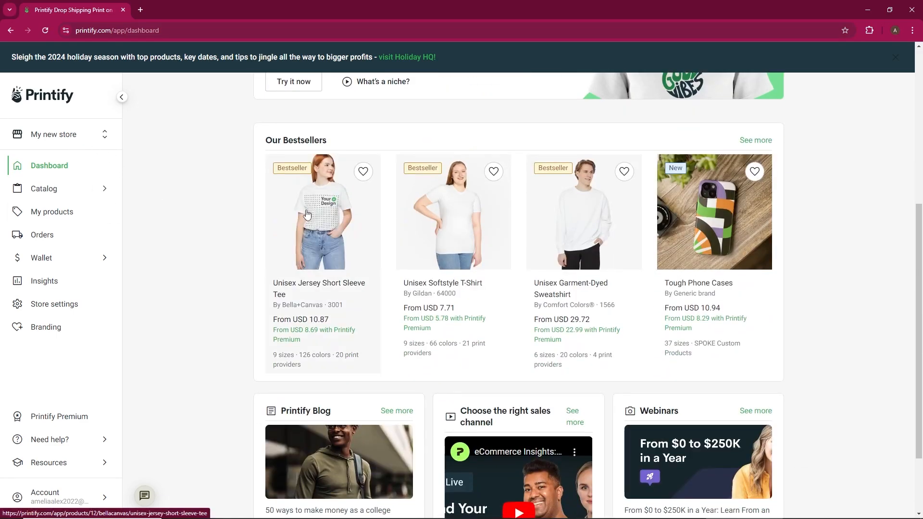
{"action": "scroll", "scroll_direction": "down", "scroll_amount": 3}
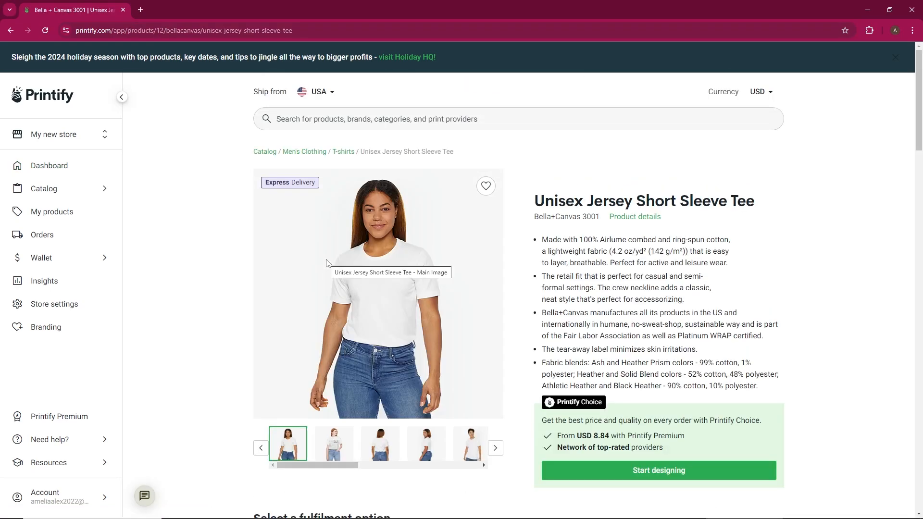
Start designing the Unisex Jersey Short Sleeve Tee so the editor shows its blank front.
{"action": "scroll", "scroll_direction": "down", "scroll_amount": 3}
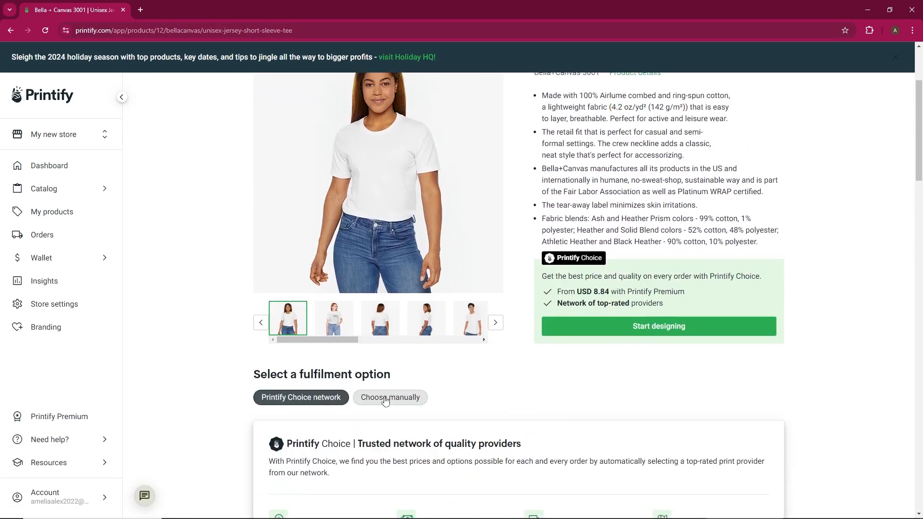
{"action": "left_click", "coordinate": [658, 326]}
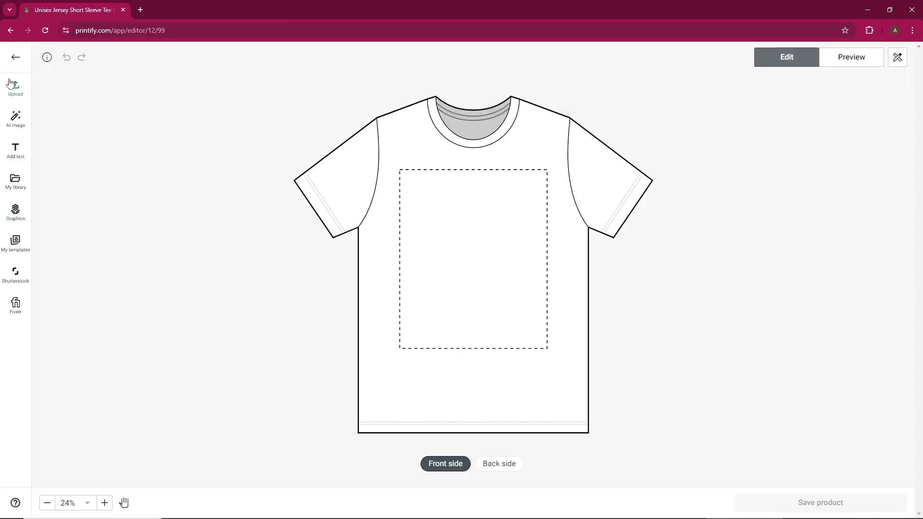
Select every available color variant of the tee via Select all (max 100).
{"action": "left_click", "coordinate": [46, 56]}
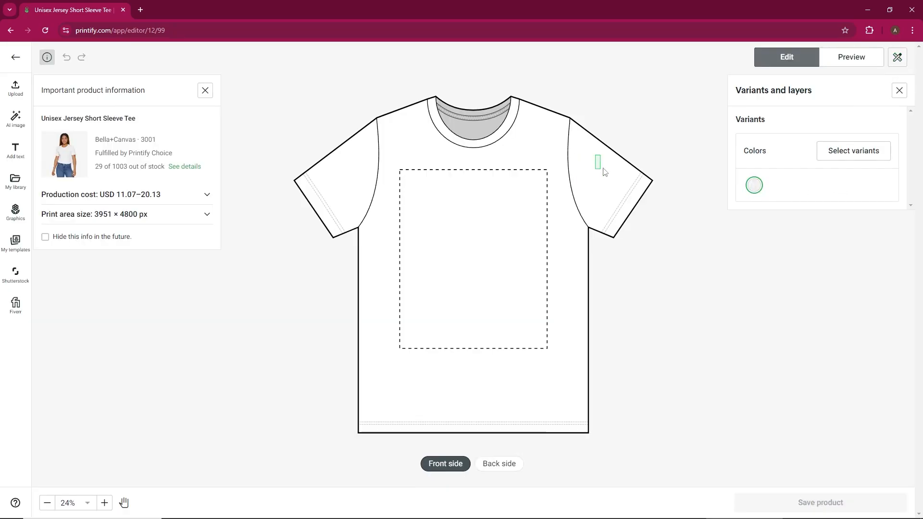
{"action": "left_click", "coordinate": [853, 151]}
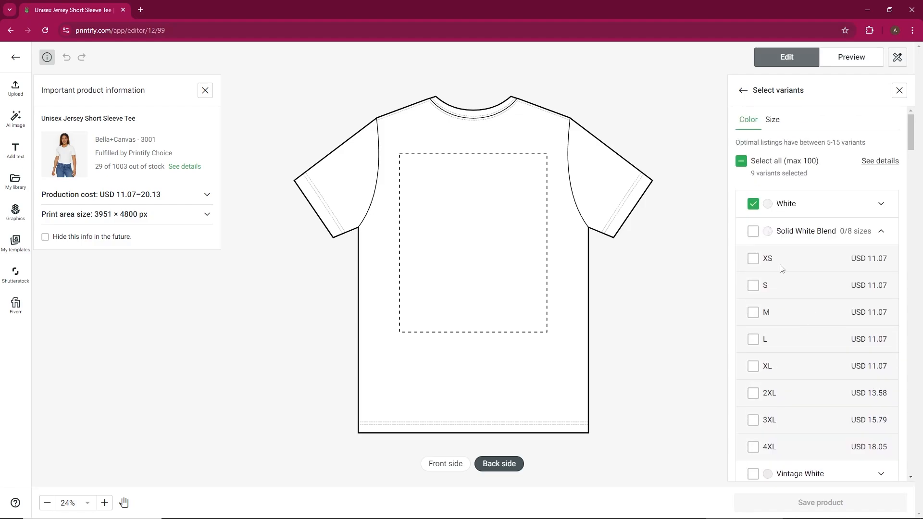
{"action": "left_click", "coordinate": [753, 161]}
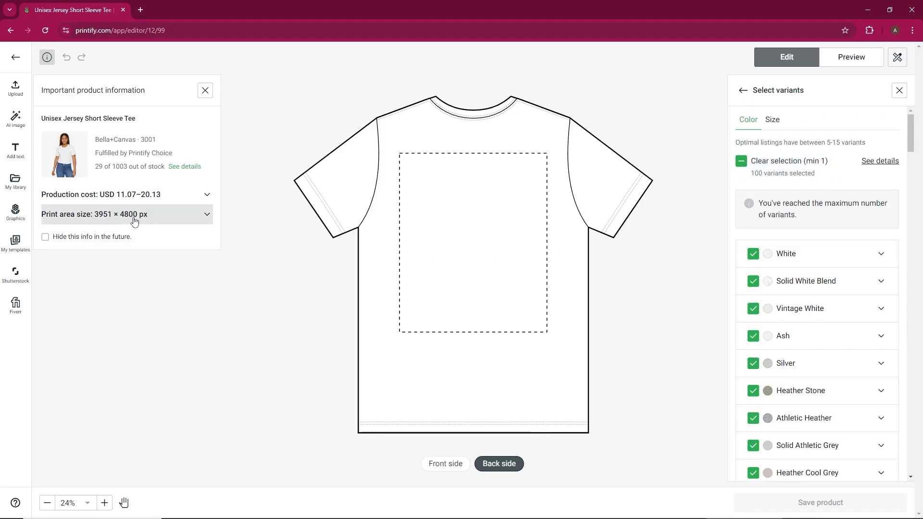